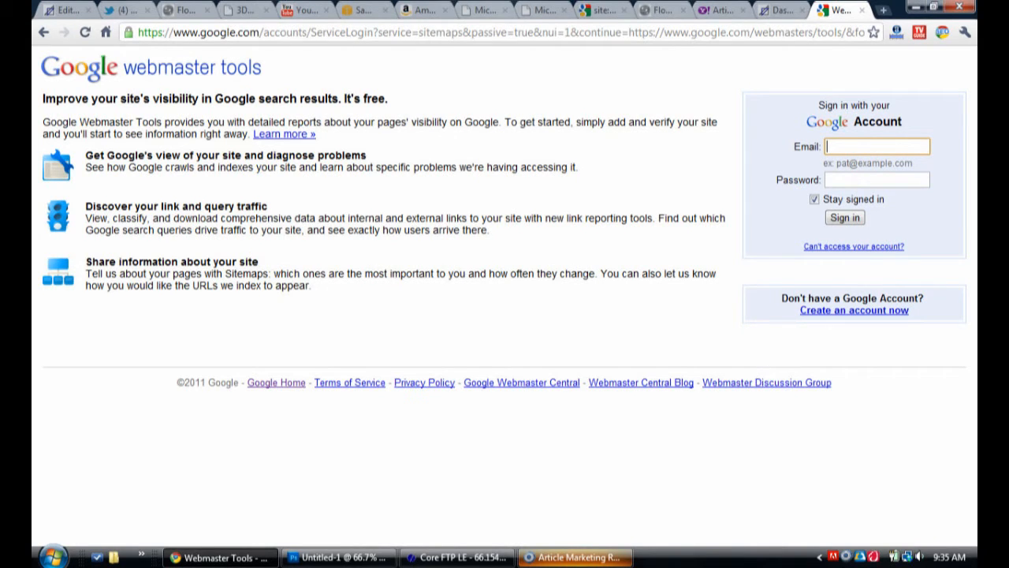
# - Sign in to the Google account to reach the Webmaster Tools Home dashboard
pyautogui.click(844, 217)
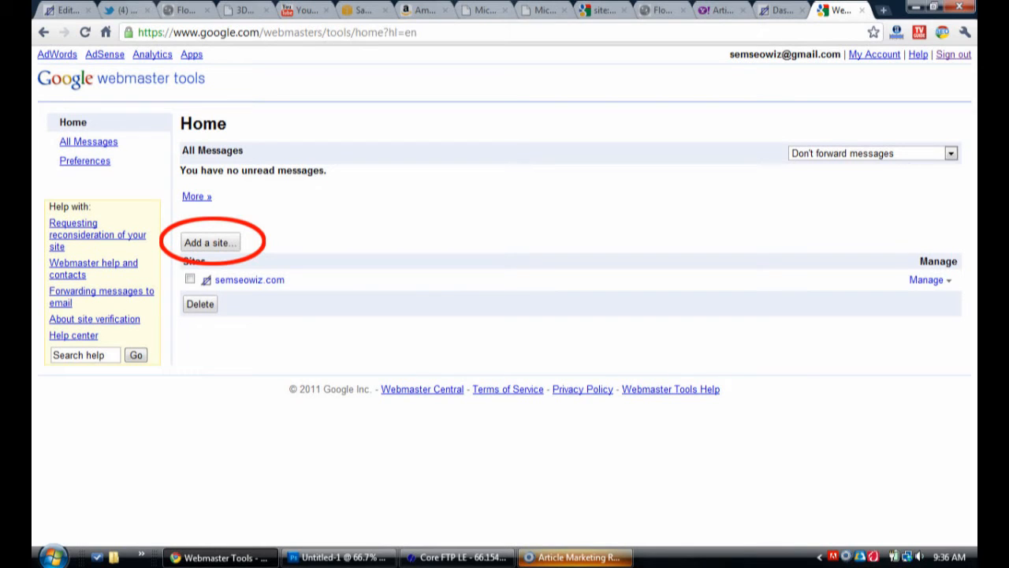
# - Add fireworksfireworks.com as a new site and continue to its Verify ownership page
pyautogui.click(209, 242)
pyautogui.write('fireworksfireworks.com')
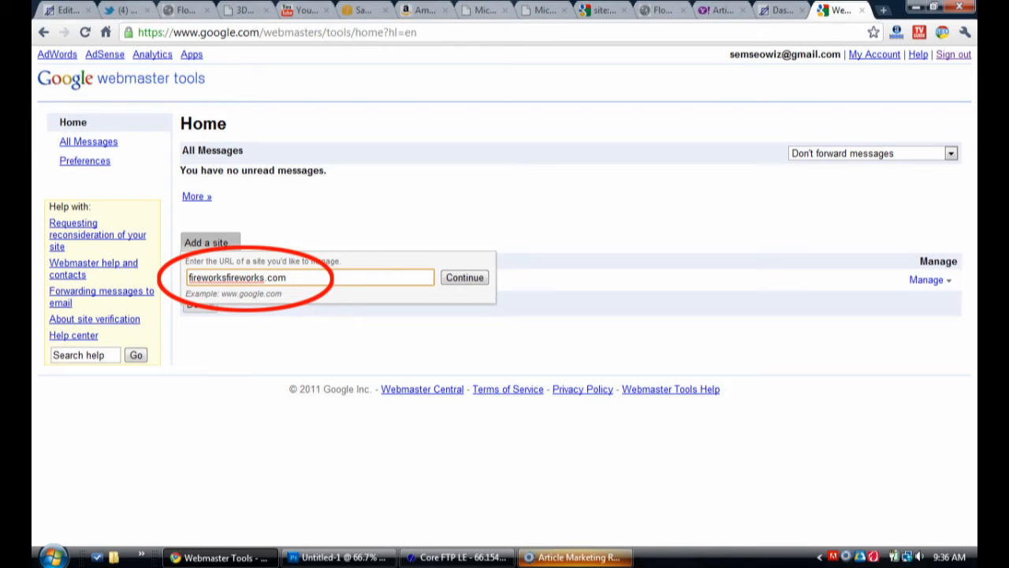
pyautogui.click(464, 276)
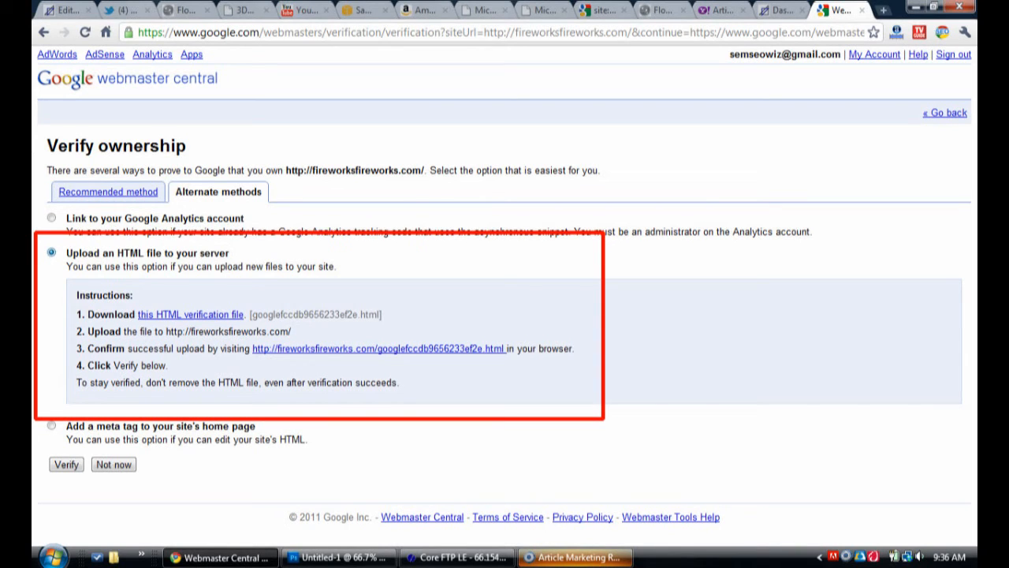
# - Verify ownership of fireworksfireworks.com and go to its Sitemaps page listing sitemap.xml.gz
pyautogui.click(66, 464)
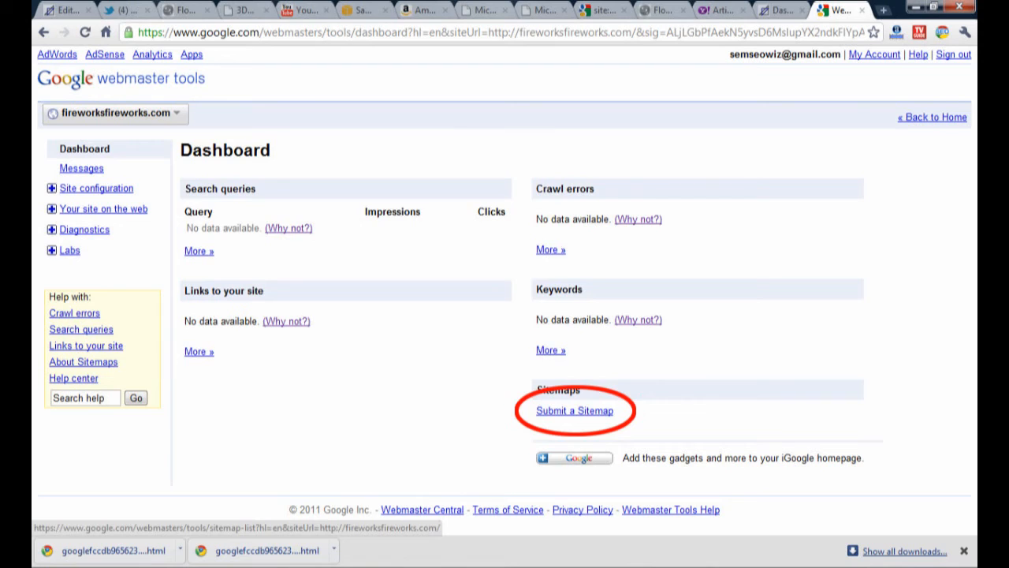
pyautogui.click(577, 409)
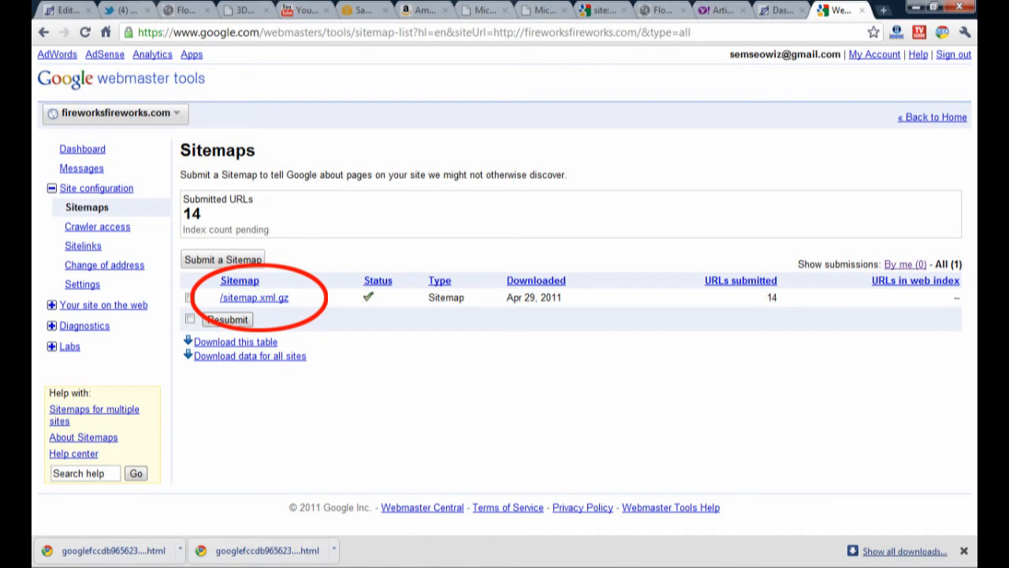
# - Submit sitemap.xml for fireworksfireworks.com so it appears pending beside sitemap.xml.gz
pyautogui.click(222, 259)
pyautogui.write('sitemap.xml')
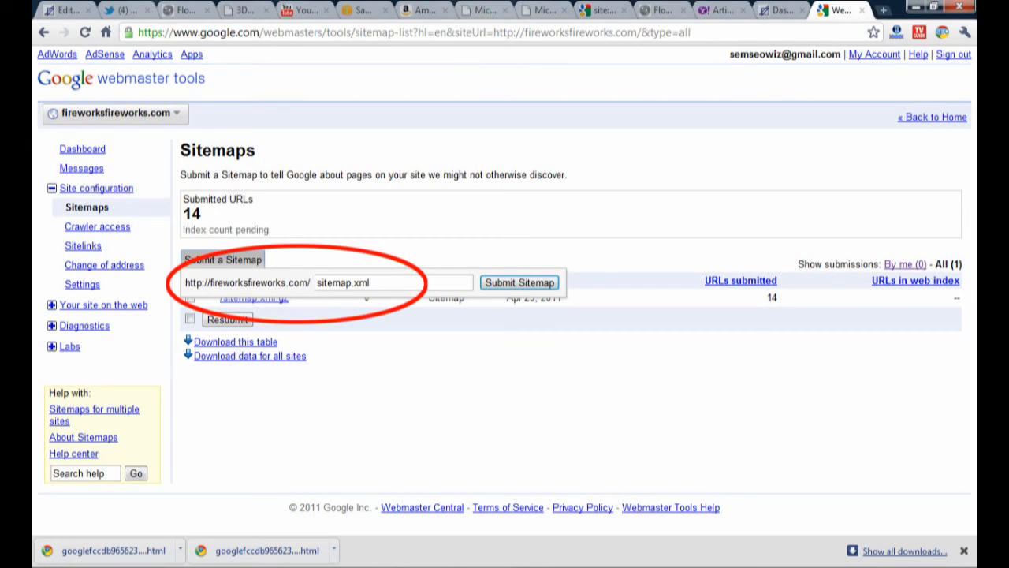
pyautogui.click(519, 282)
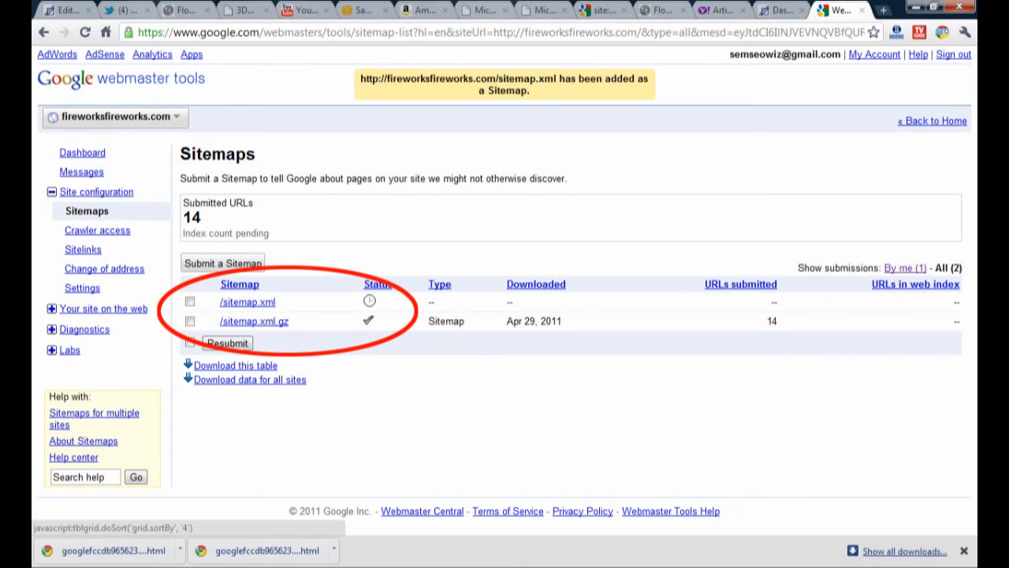